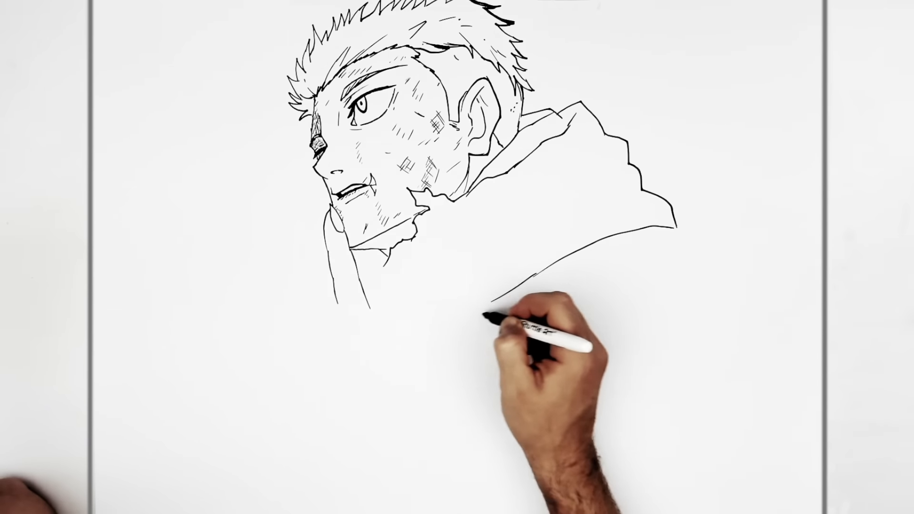
mouse_move(420, 280)
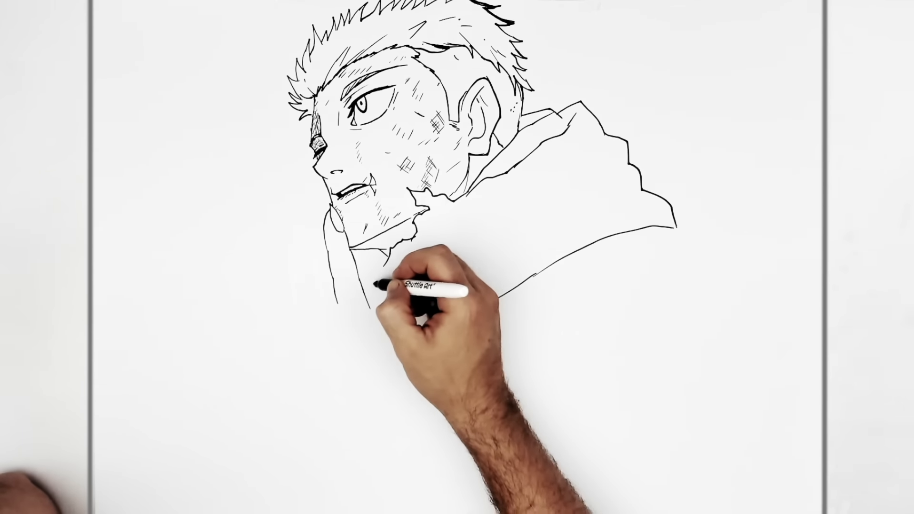